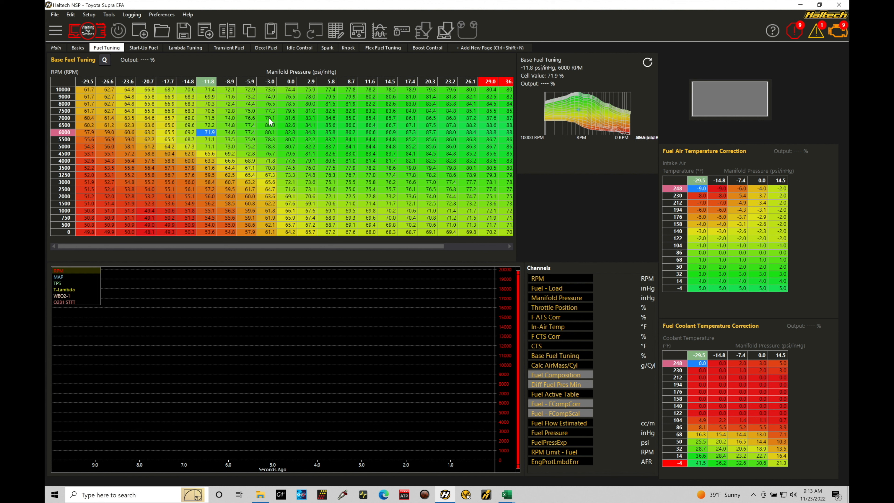
pyautogui.moveTo(292, 91)
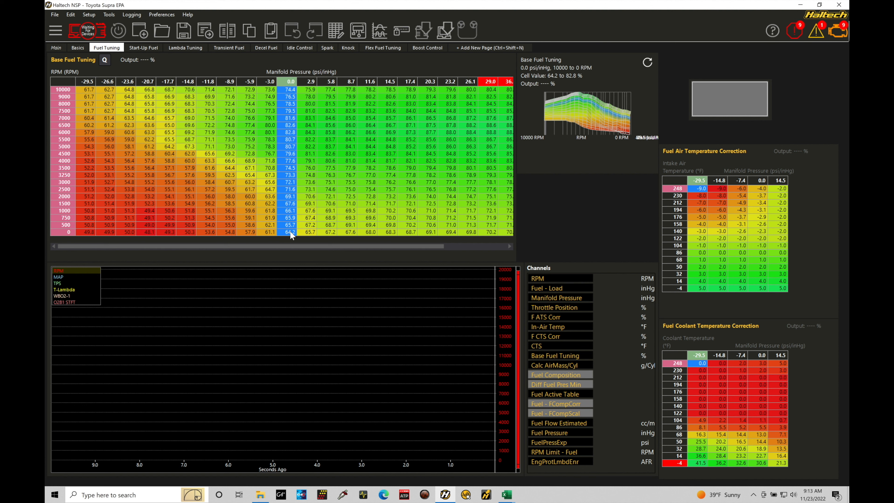
pyautogui.moveTo(295, 96)
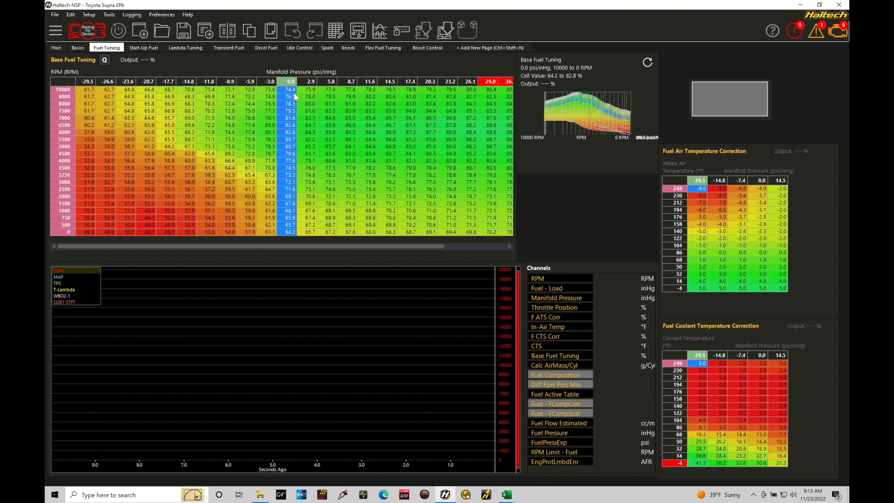
pyautogui.moveTo(307, 88)
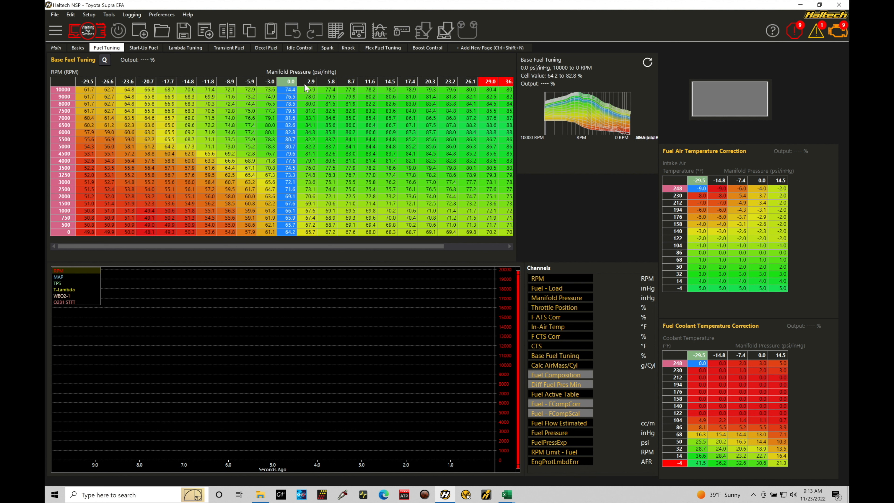
pyautogui.moveTo(274, 78)
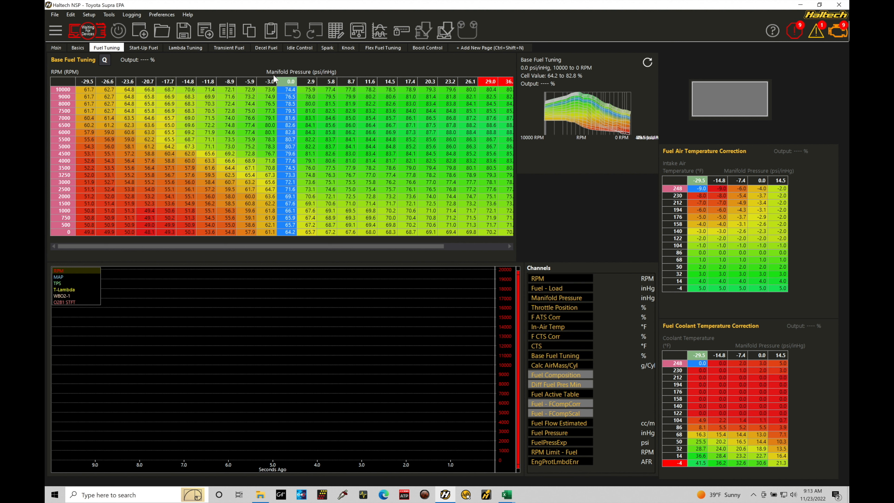
pyautogui.moveTo(332, 67)
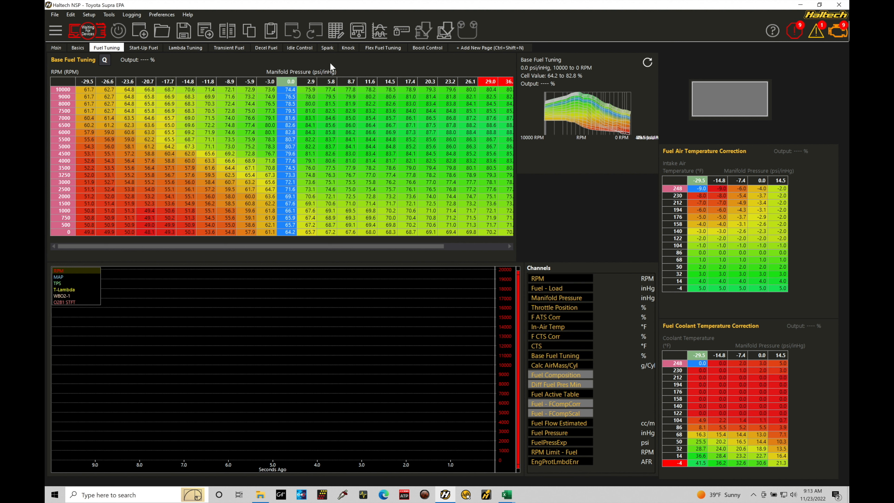
pyautogui.moveTo(131, 154)
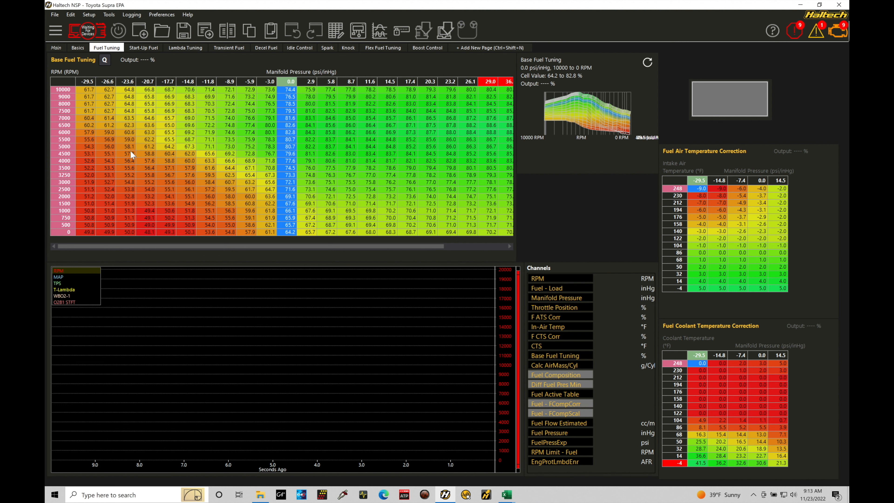
pyautogui.moveTo(64, 228)
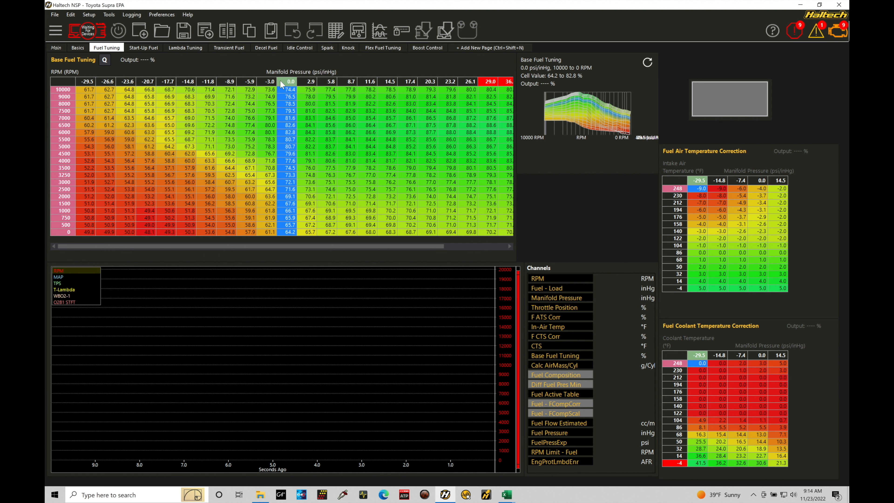
pyautogui.moveTo(315, 132)
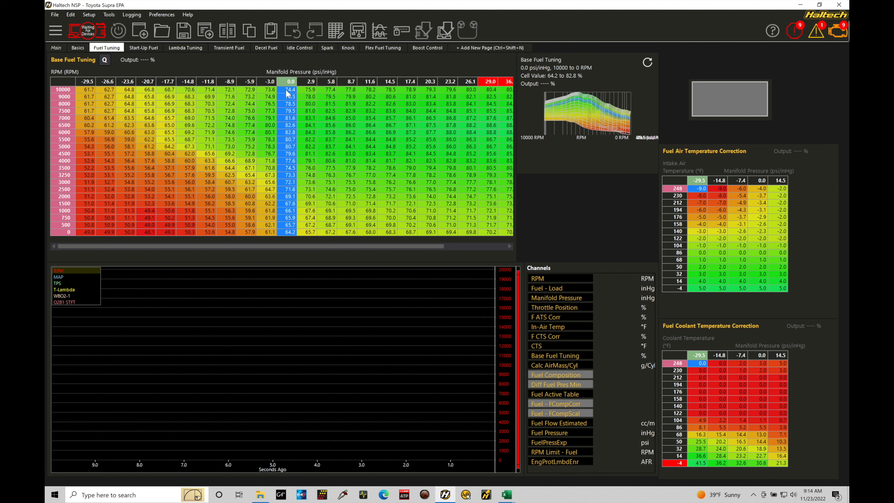
# Bring up Base Fuel Tuning : Table Axis Setup listing the manifold pressure and RPM breakpoints
pyautogui.click(311, 89)
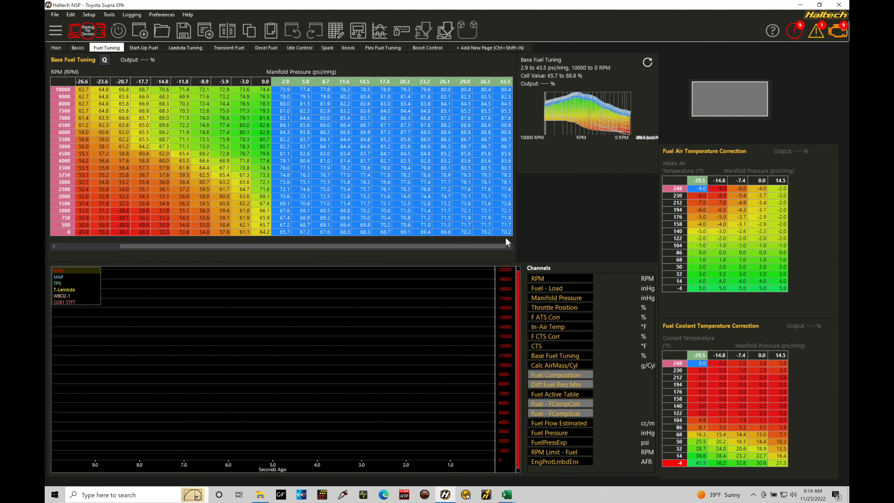
pyautogui.moveTo(371, 139)
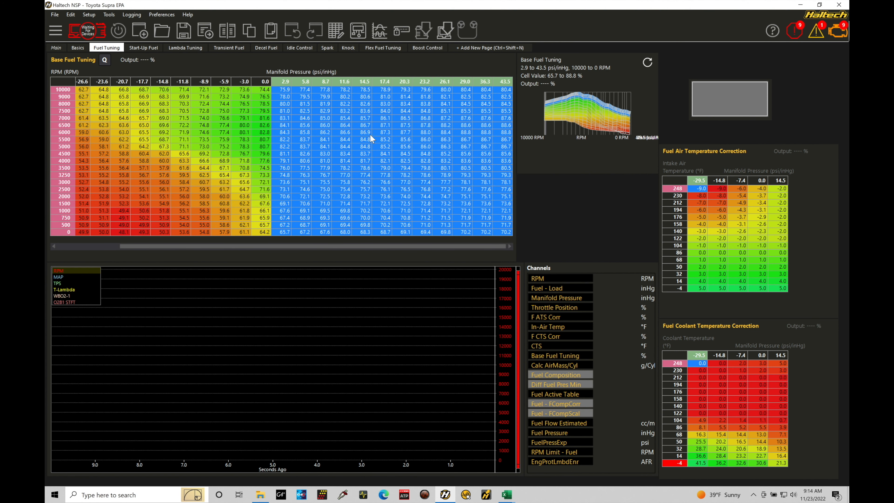
pyautogui.moveTo(382, 182)
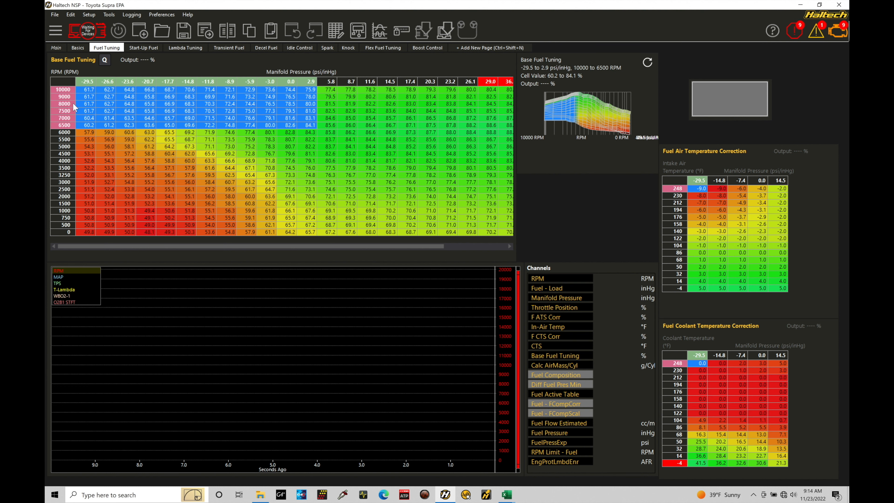
pyautogui.moveTo(76, 139)
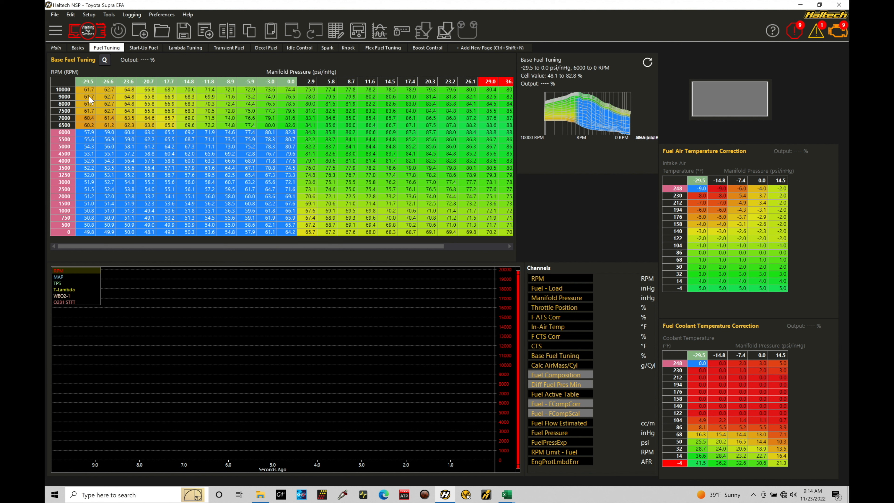
pyautogui.moveTo(373, 114)
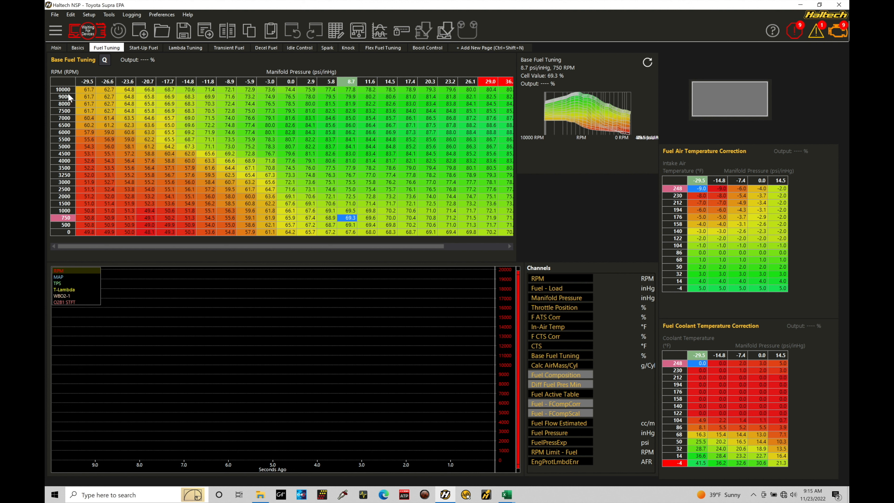
pyautogui.moveTo(77, 124)
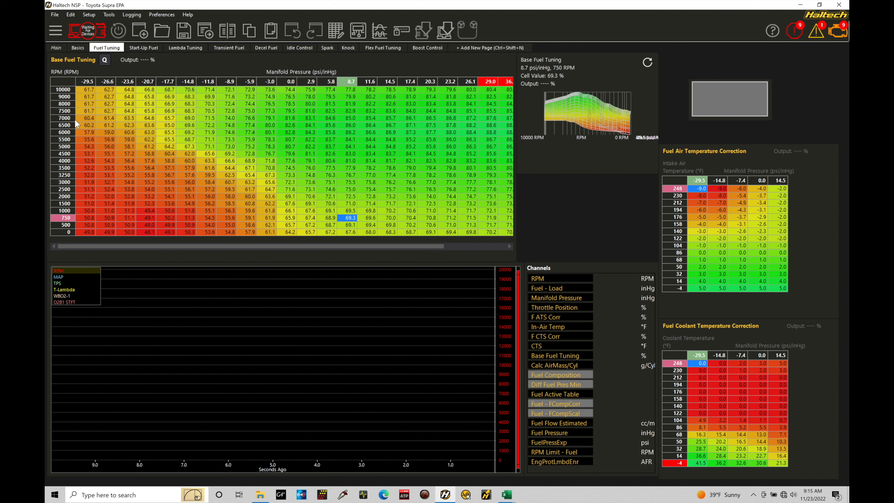
pyautogui.moveTo(78, 124)
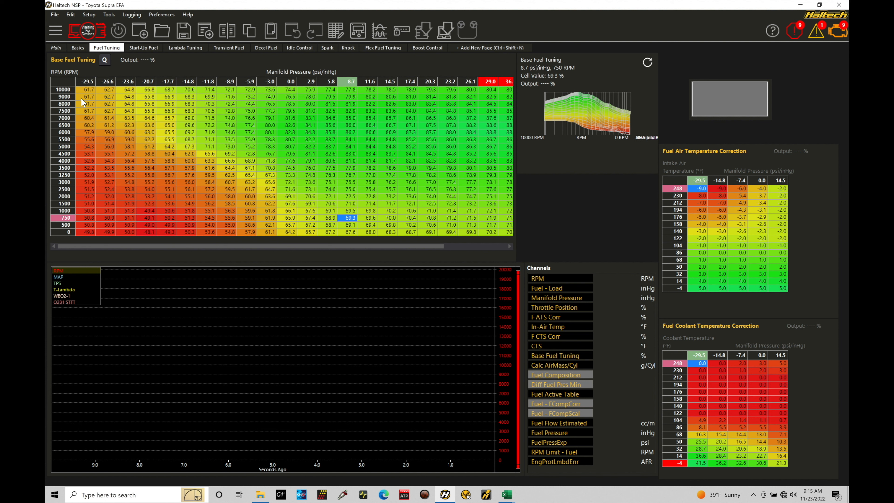
pyautogui.moveTo(299, 92)
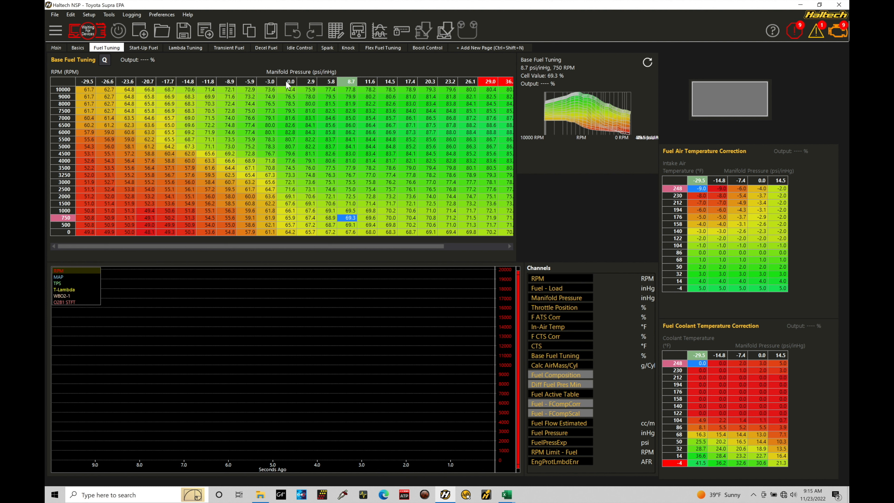
pyautogui.moveTo(288, 86)
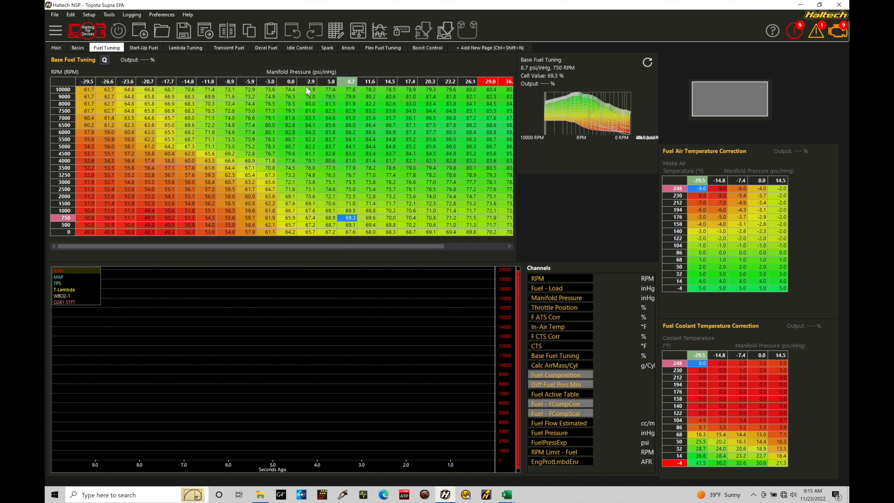
pyautogui.moveTo(307, 91)
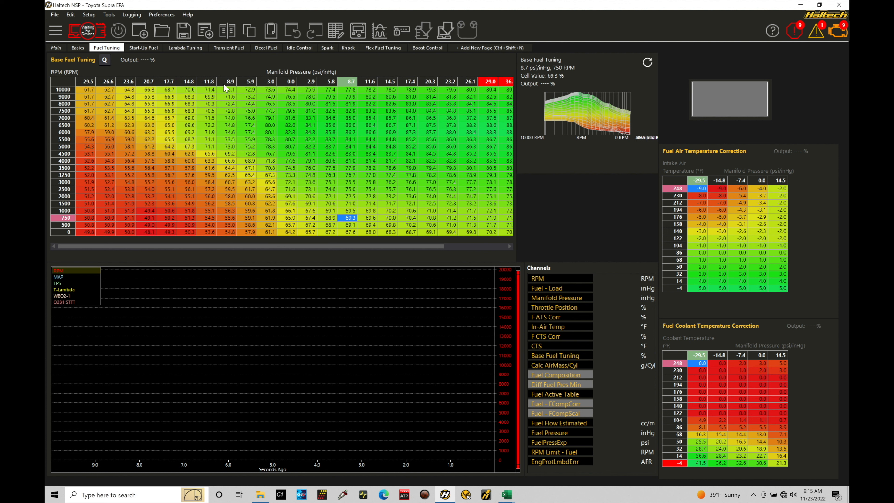
pyautogui.moveTo(89, 117)
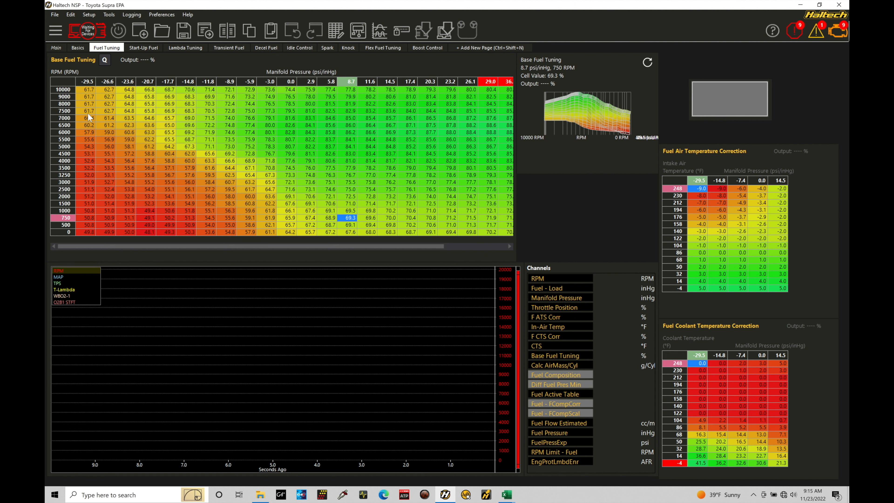
pyautogui.moveTo(352, 62)
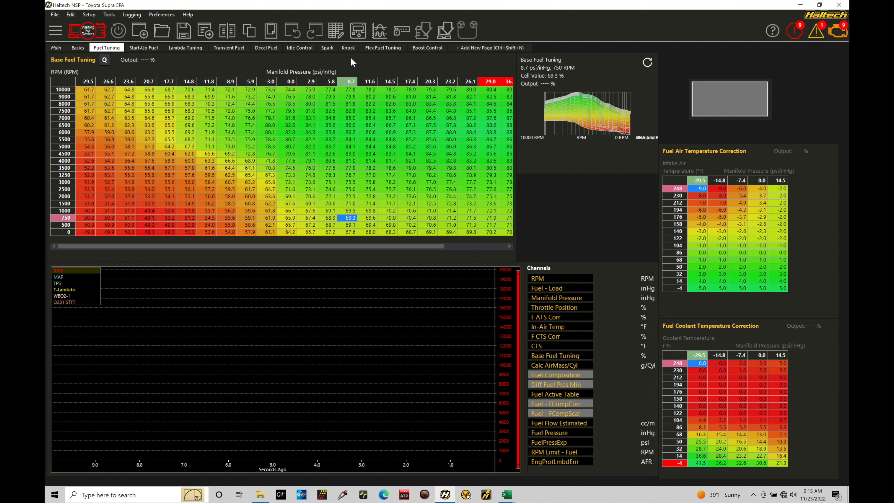
pyautogui.moveTo(336, 30)
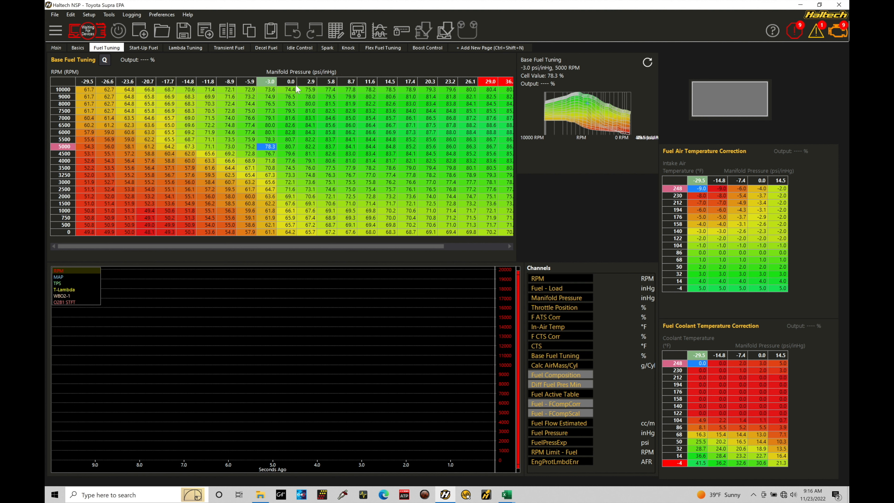
pyautogui.moveTo(278, 79)
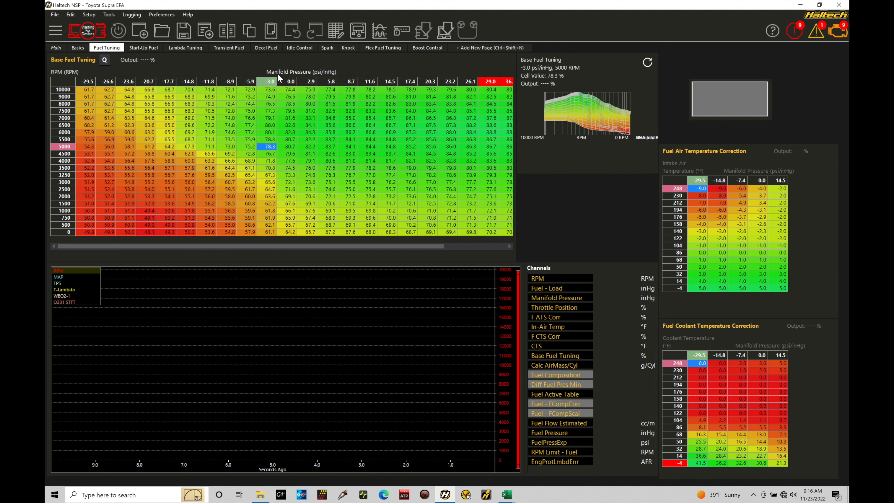
pyautogui.moveTo(290, 89)
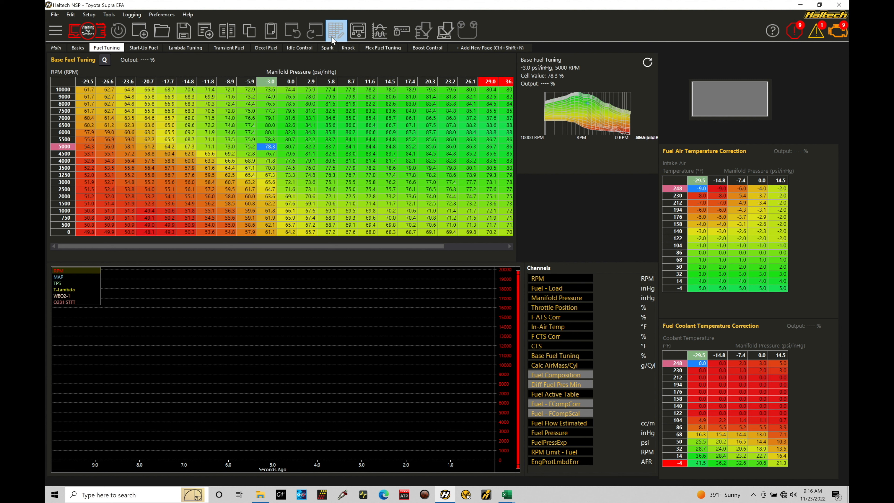
pyautogui.click(336, 30)
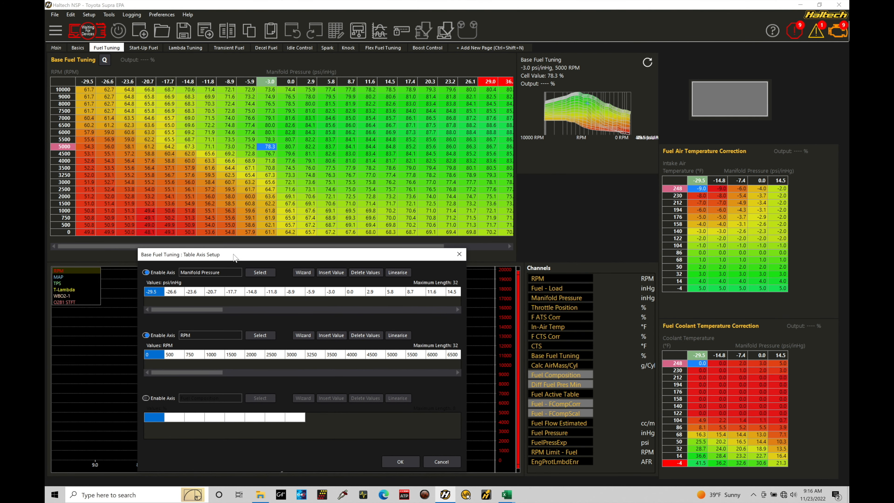
pyautogui.moveTo(175, 289)
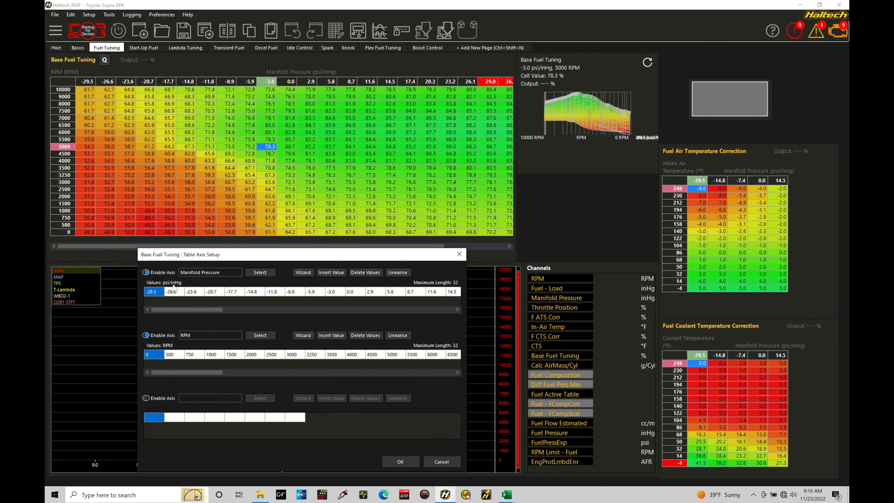
pyautogui.moveTo(174, 288)
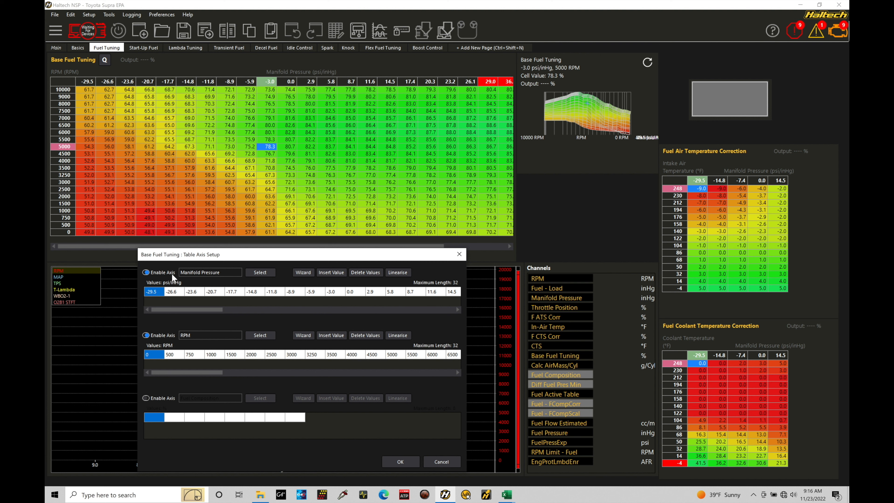
pyautogui.moveTo(191, 333)
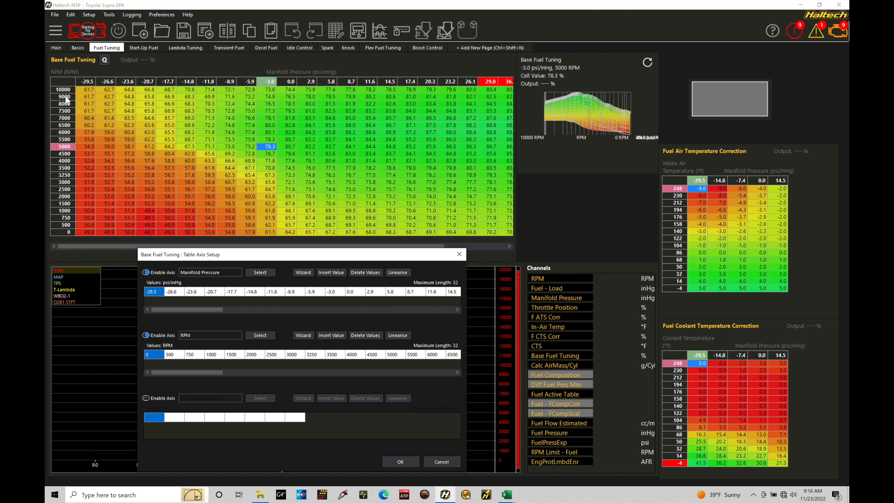
pyautogui.moveTo(226, 84)
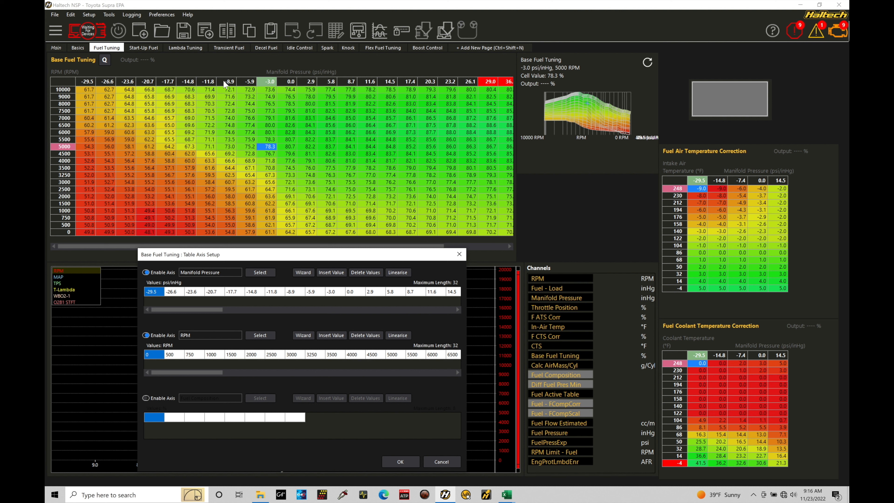
pyautogui.moveTo(234, 86)
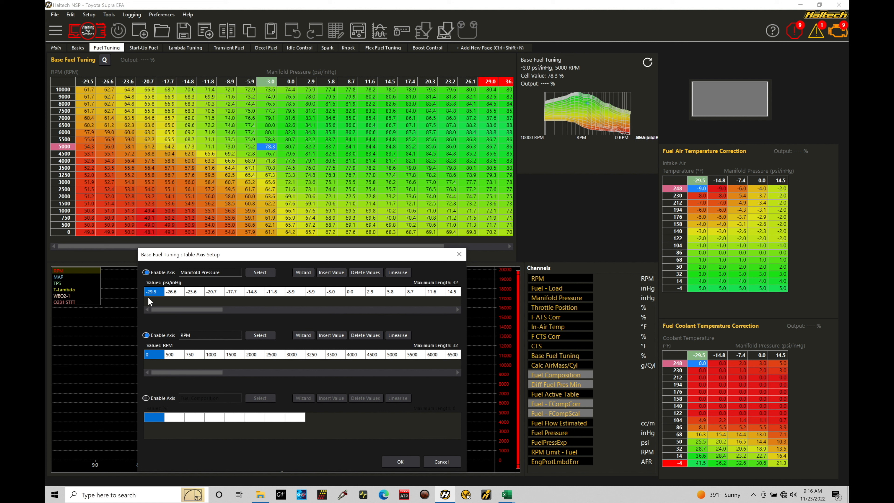
pyautogui.moveTo(92, 89)
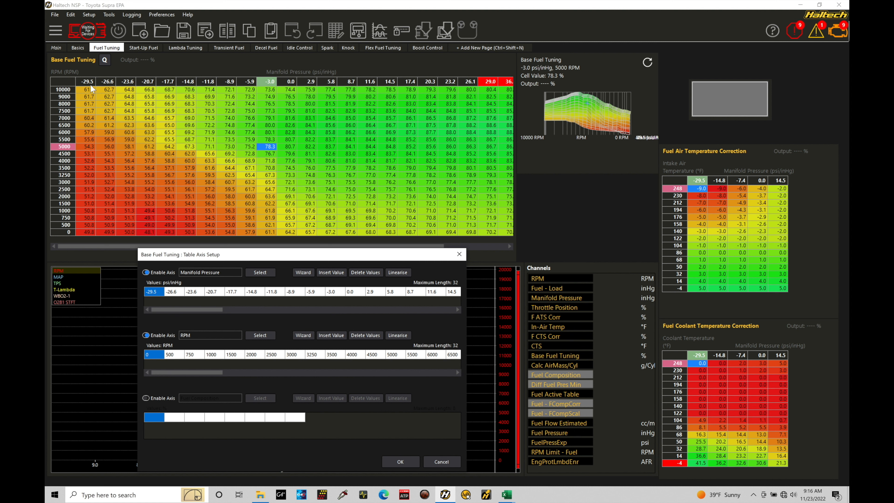
pyautogui.click(170, 292)
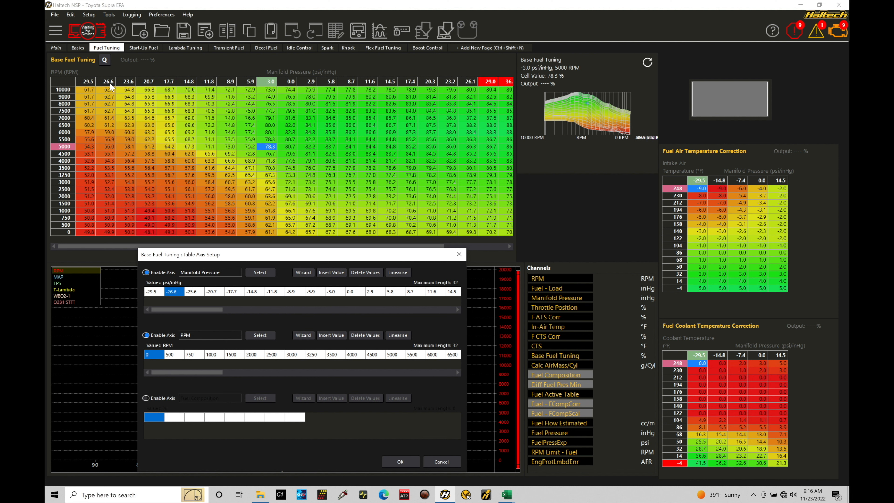
pyautogui.moveTo(169, 89)
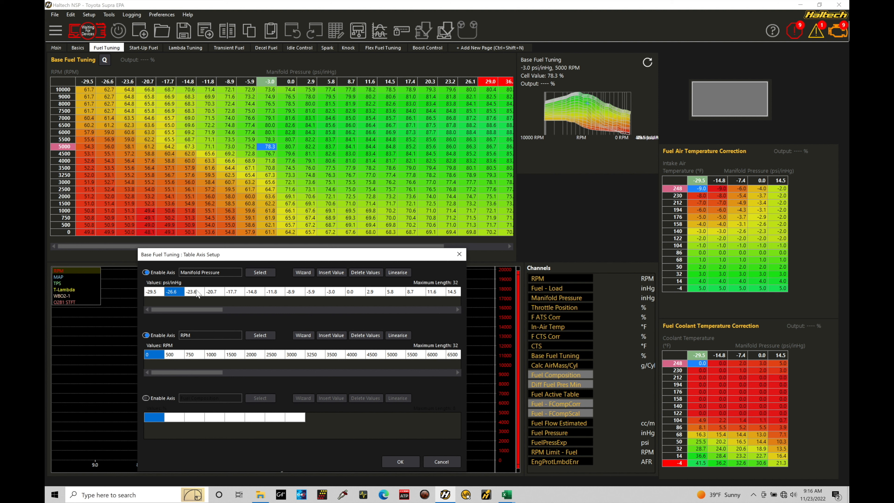
pyautogui.click(252, 292)
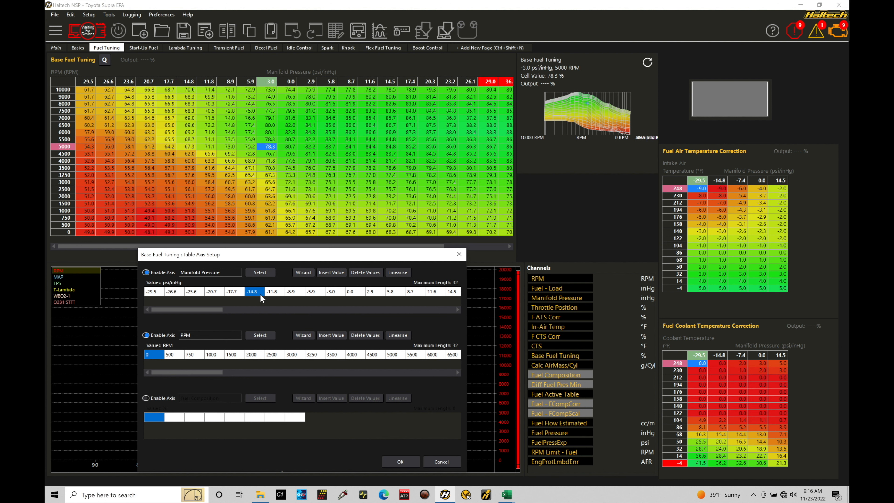
pyautogui.click(272, 291)
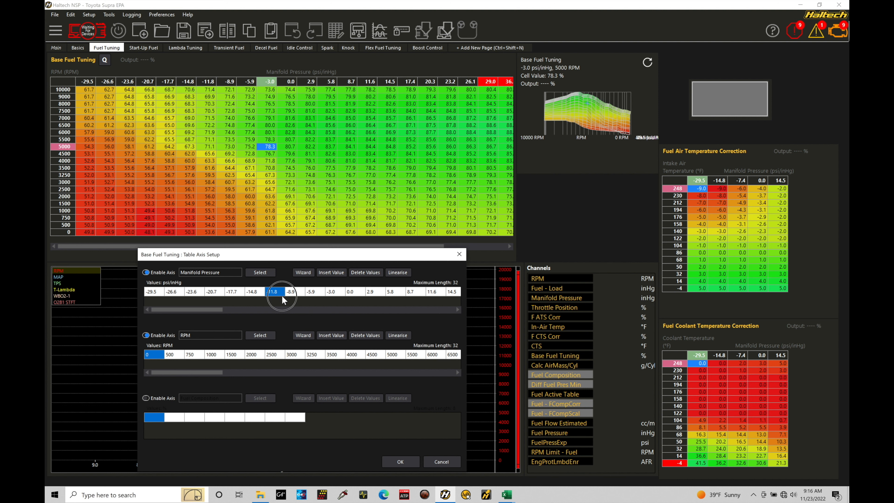
pyautogui.click(274, 292)
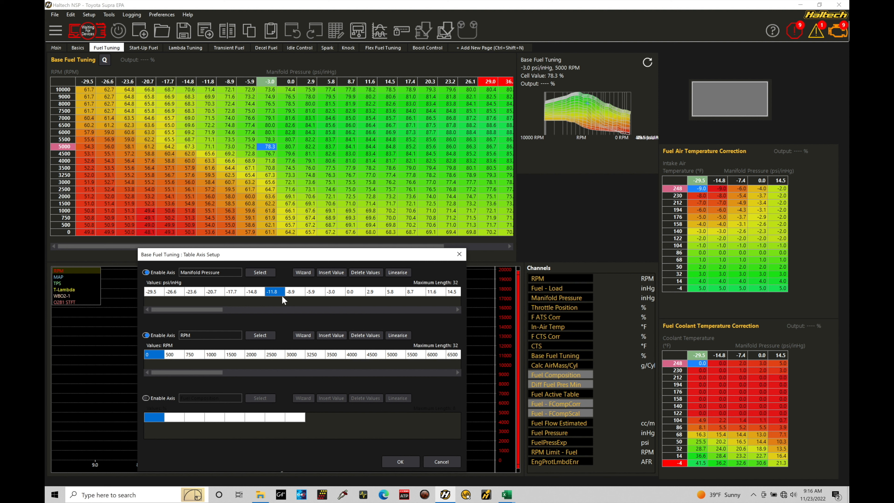
pyautogui.moveTo(216, 86)
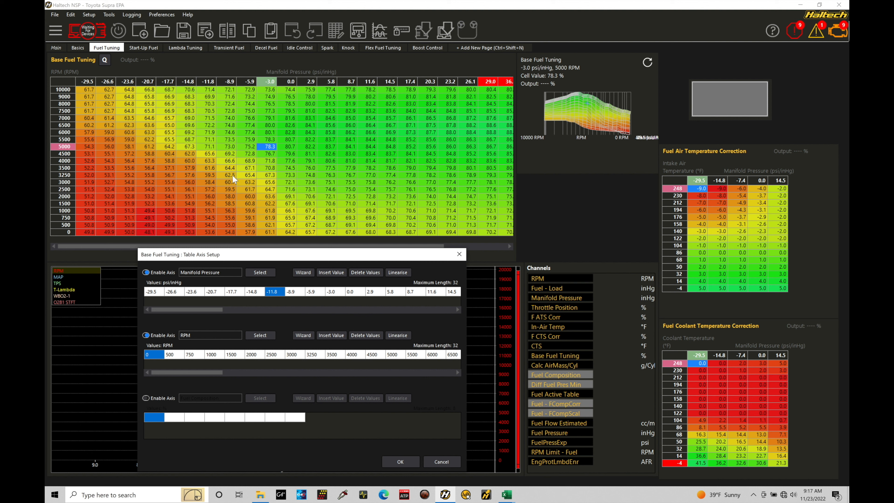
pyautogui.click(349, 291)
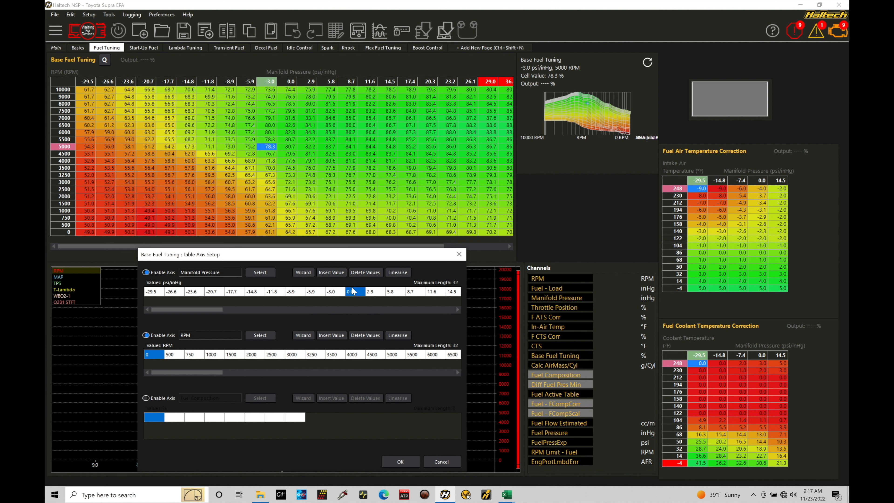